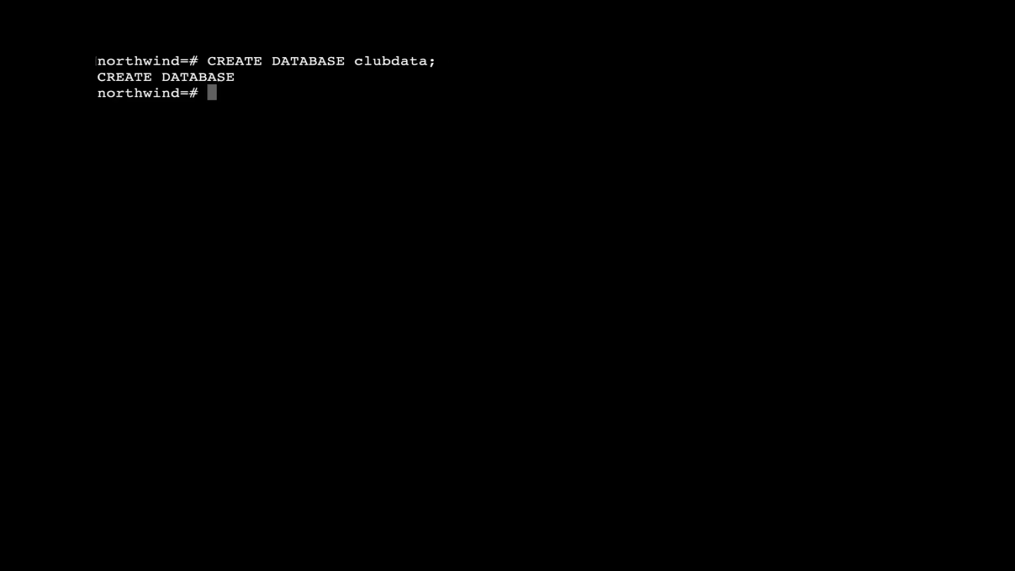
# Connect to clubdata and create the nonpublic schema.
pyautogui.write('\\c clubdata')
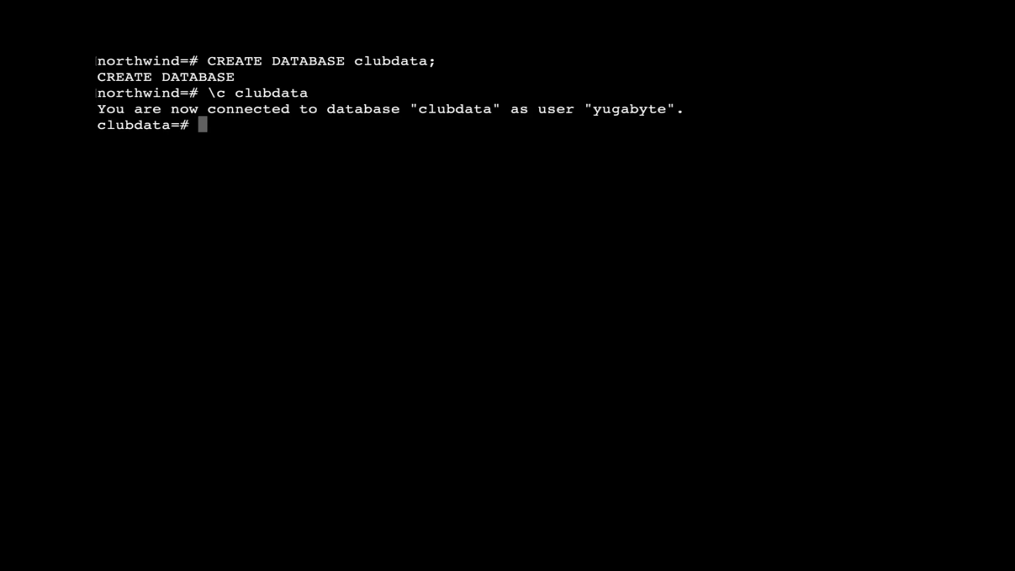
pyautogui.write('CREATE SCHEMA nonpublic;')
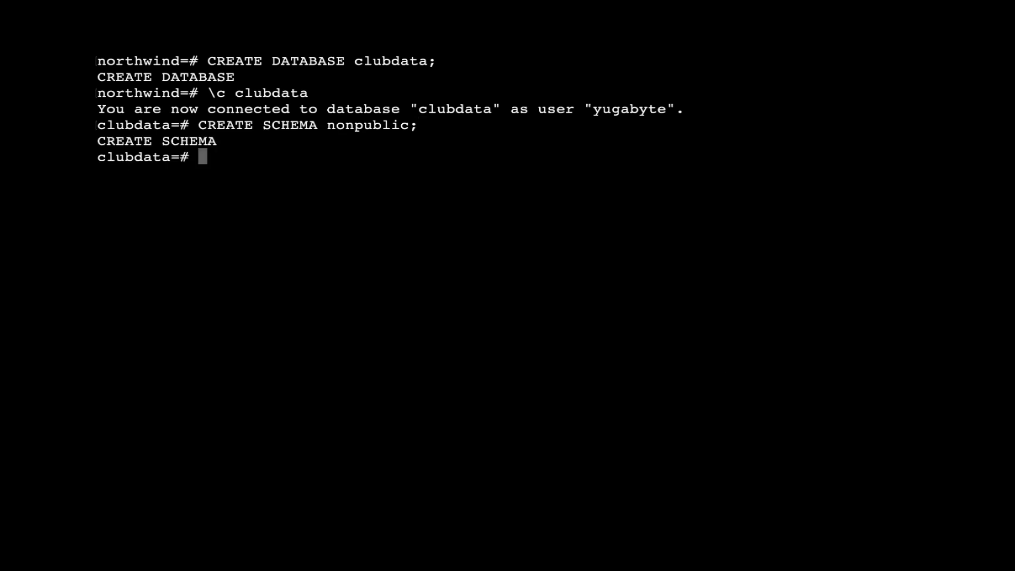
# Create a schema owned by felix, then clear the shell after running the DDL script.
pyautogui.write('CREATE SCHEMA AUTHORIZATION felix;')
pyautogui.write('\\i /Users/jguerrero/yugabyte-2.5.0.0/share/clubdata_ddl.sql')
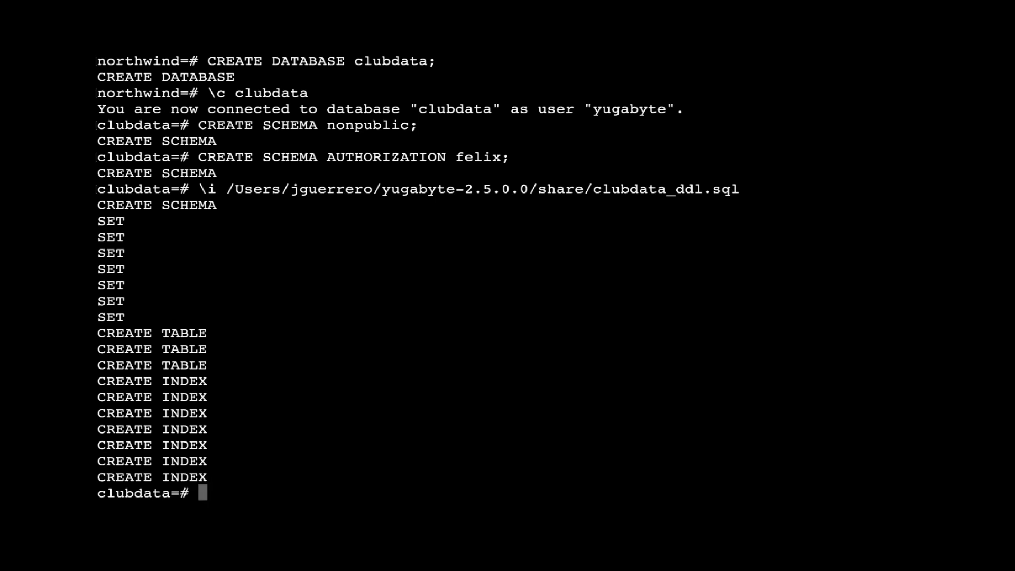
pyautogui.write('\\! c')
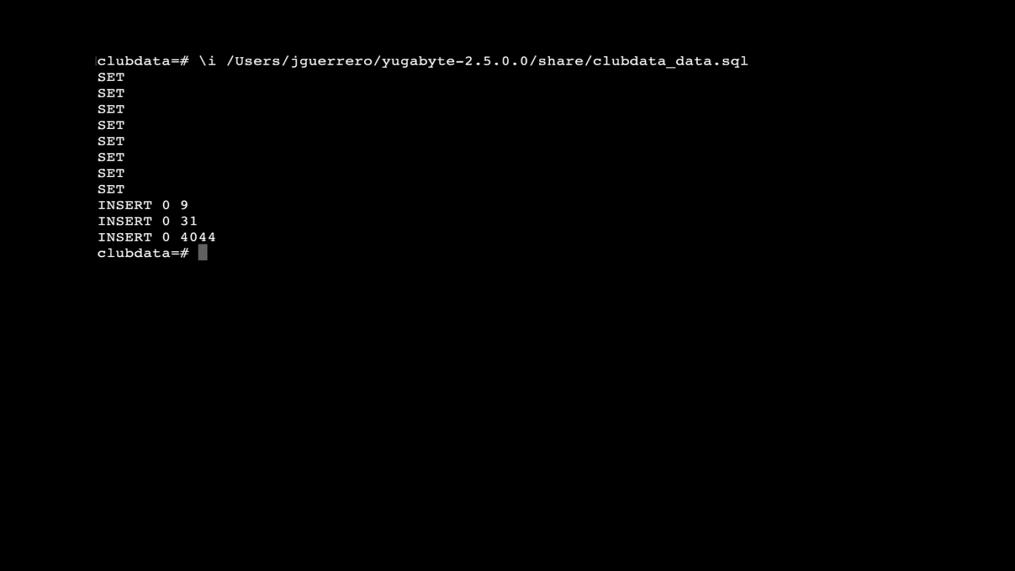
# List the clubdata tables with \dt after loading the data script.
pyautogui.write('\\dt')
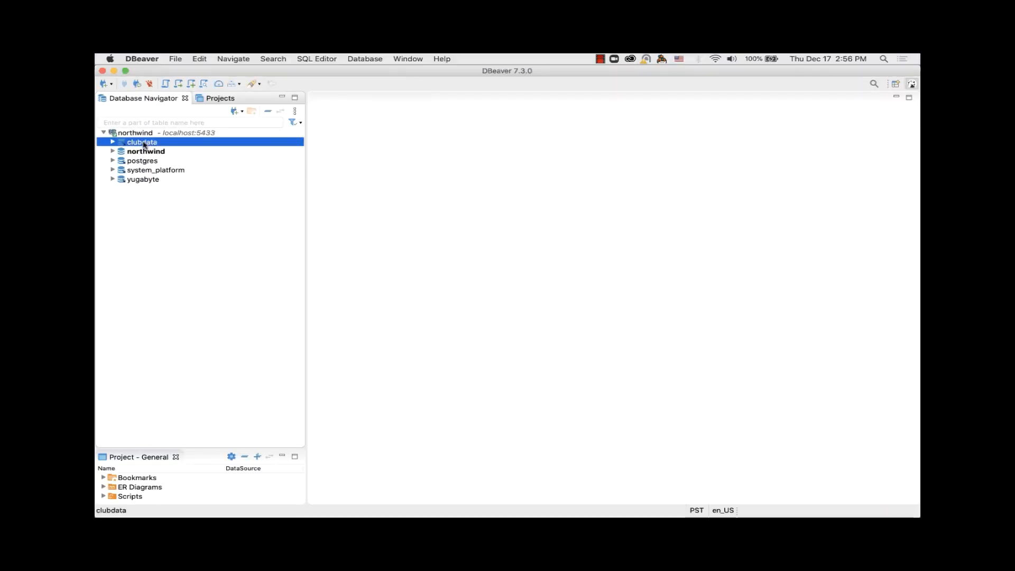
# Expand clubdata > Schemas > cd > Tables to list bookings, facilities and members.
pyautogui.click(112, 142)
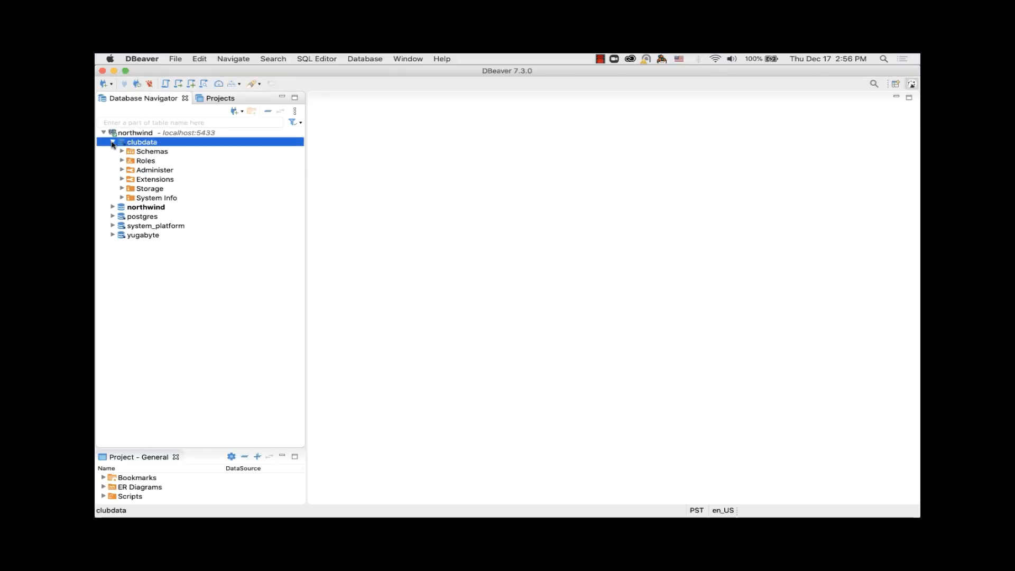
pyautogui.click(121, 151)
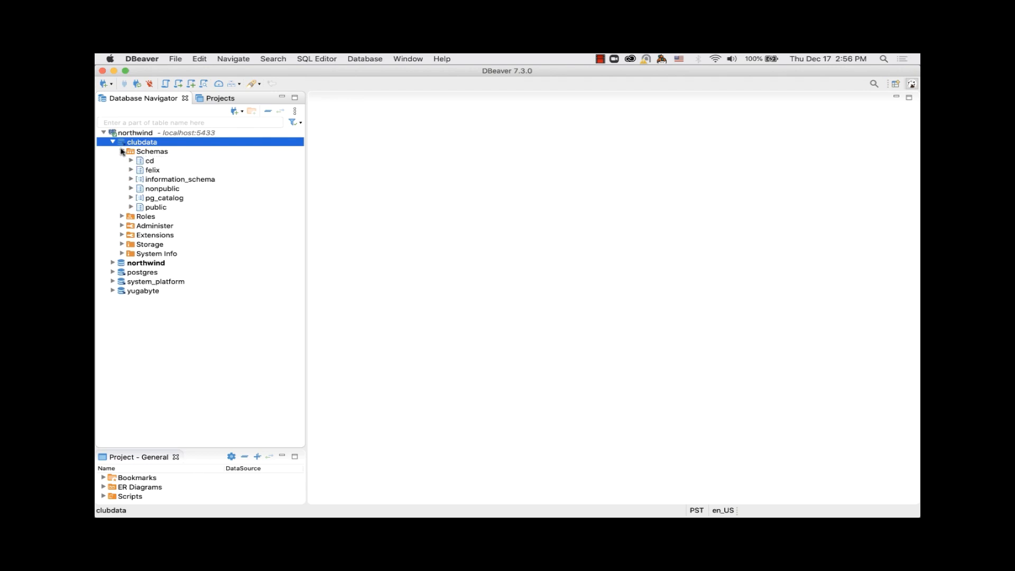
pyautogui.click(152, 169)
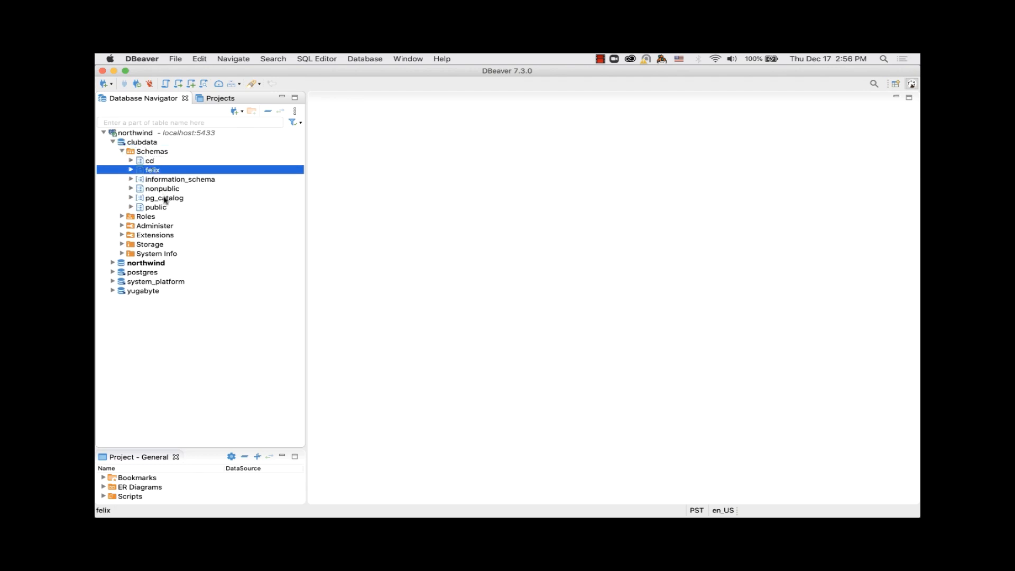
pyautogui.click(150, 161)
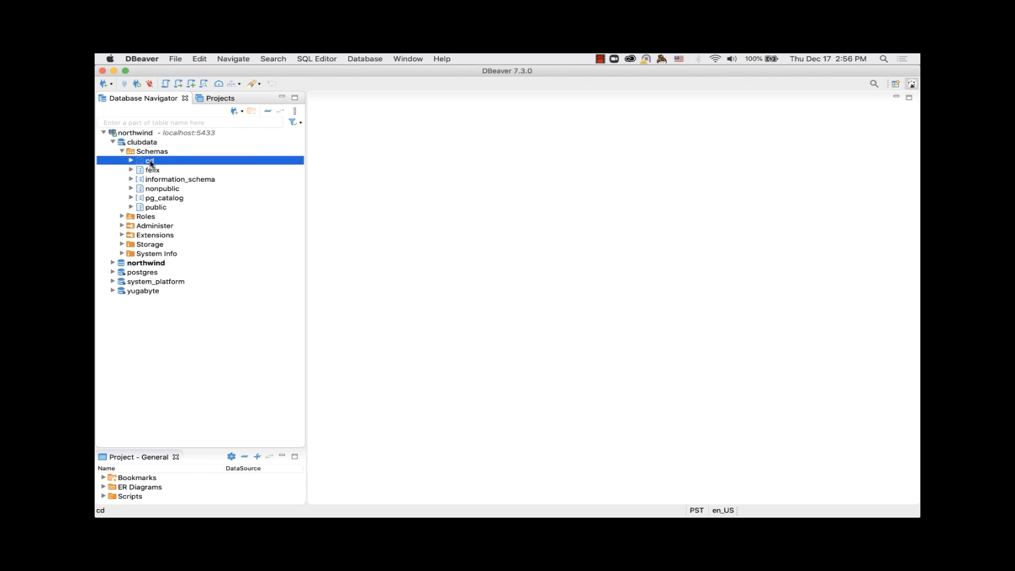
pyautogui.click(131, 161)
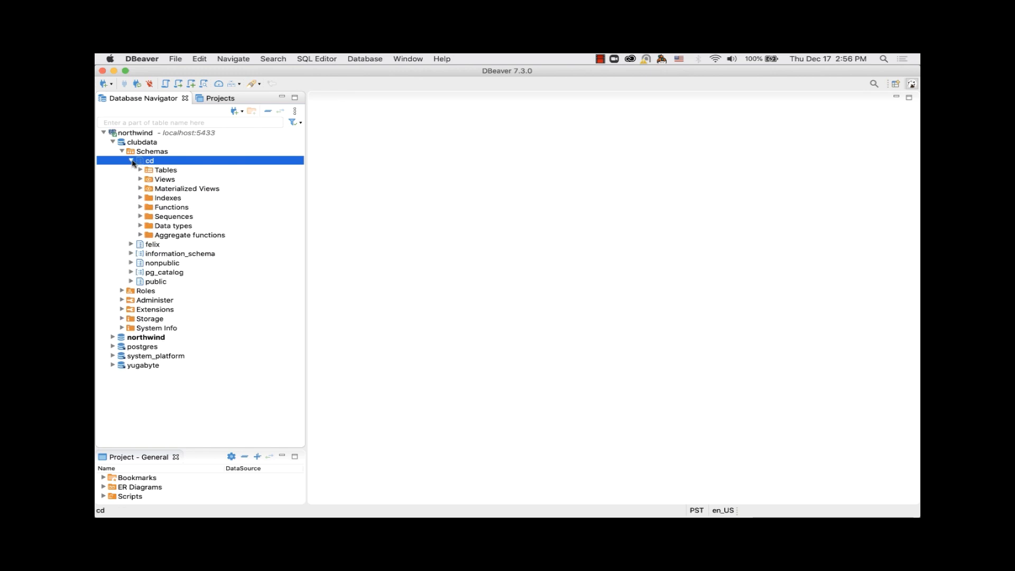
pyautogui.click(141, 170)
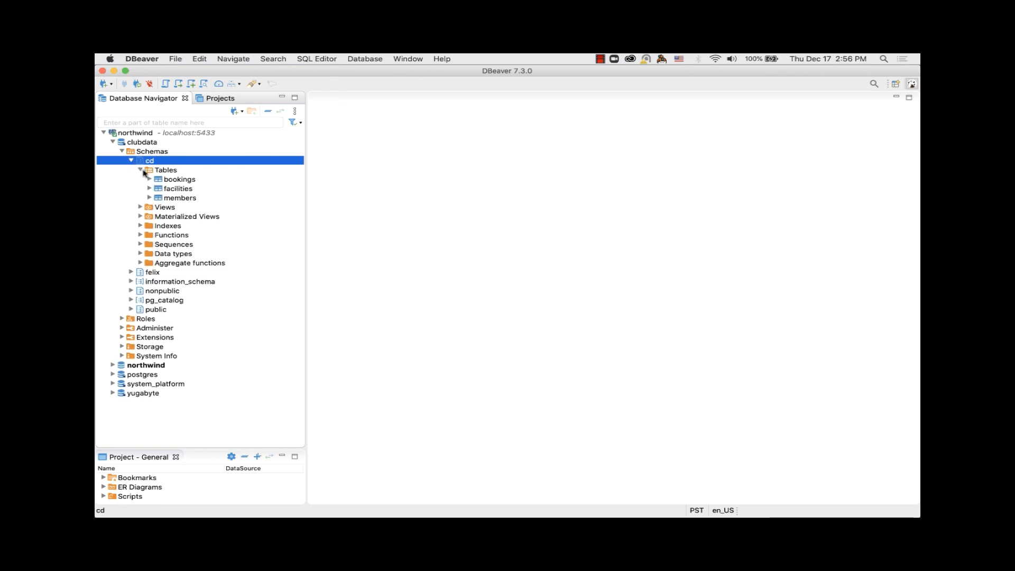
# Bring up the context-menu actions for the facilities table.
pyautogui.rightClick(178, 188)
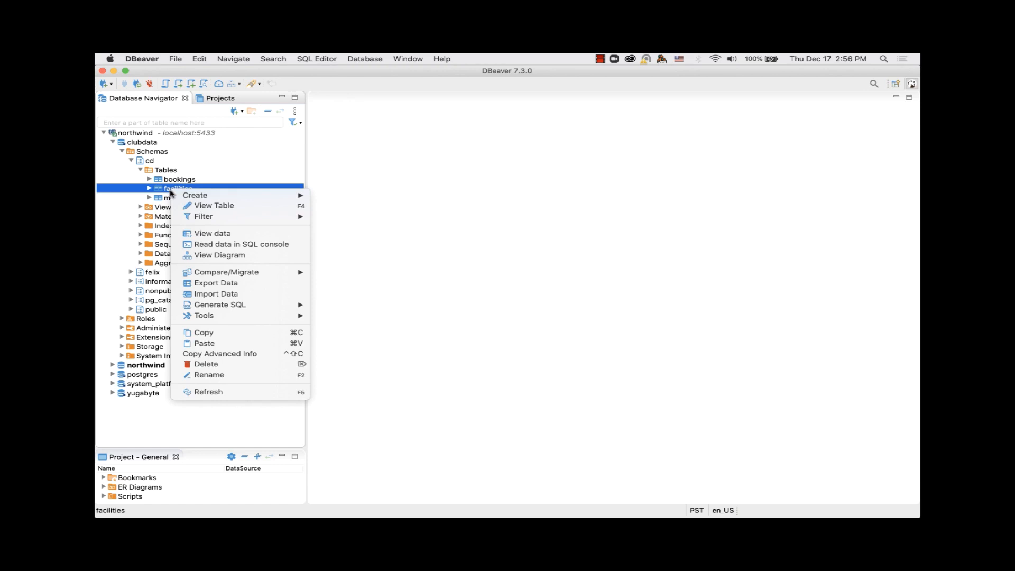